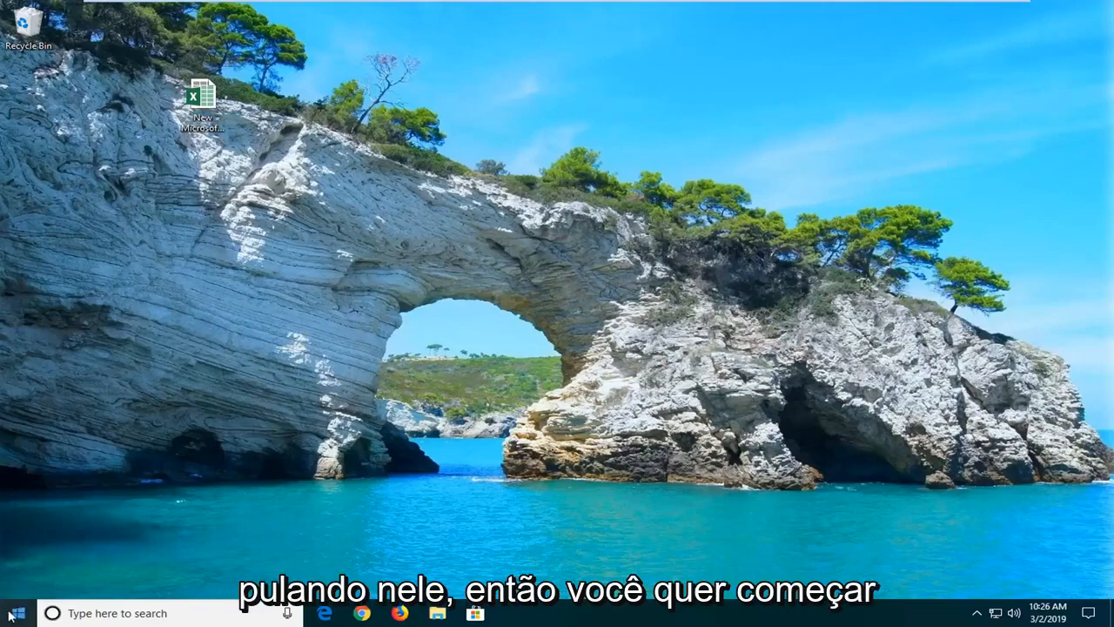
Step: Search the Start menu for Excel and bring up its launch options
{"action": "left_click", "coordinate": [14, 613]}
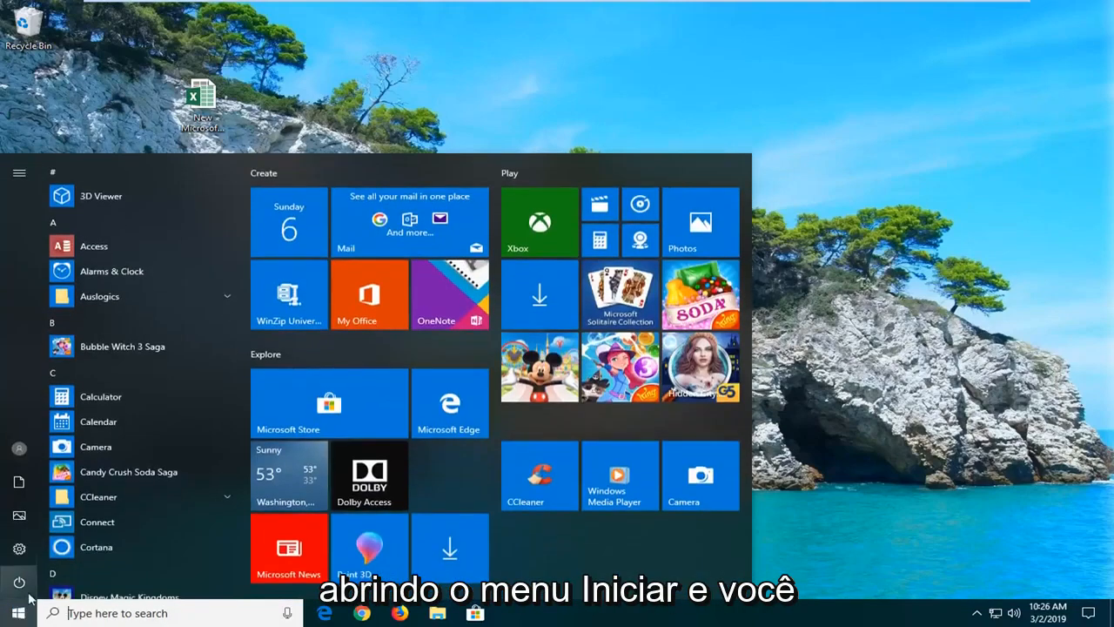
{"action": "type", "text": "e"}
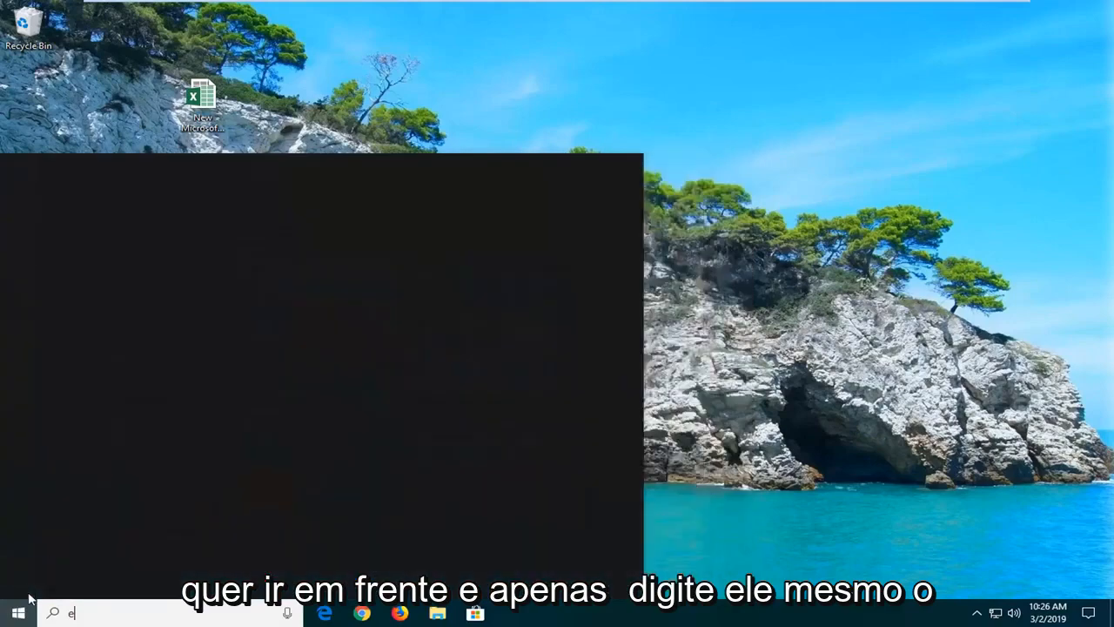
{"action": "type", "text": "xcel"}
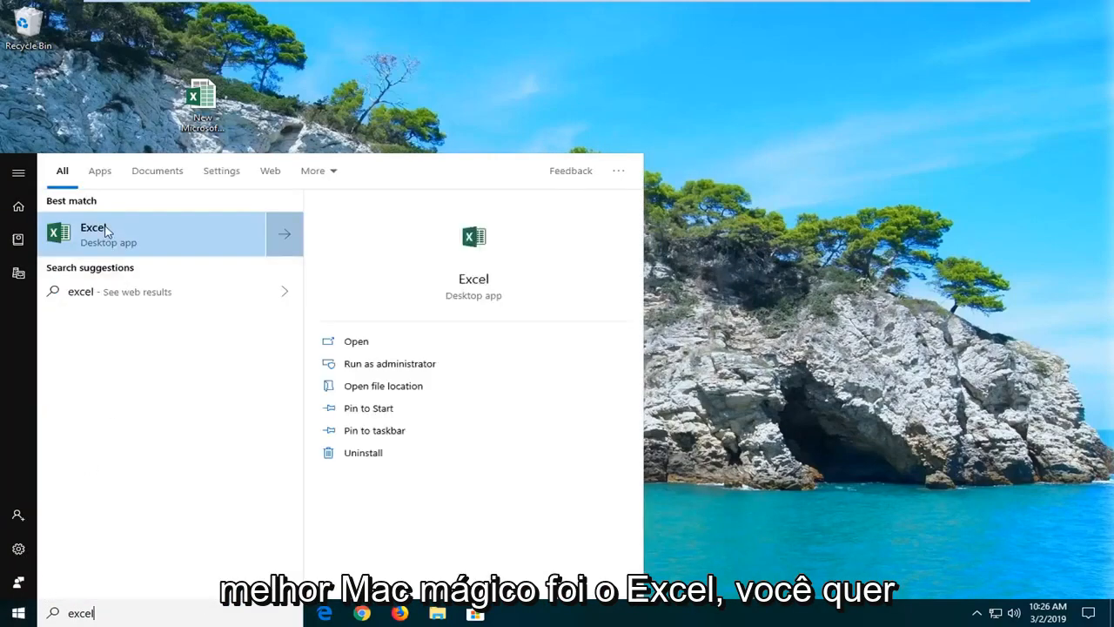
{"action": "right_click", "coordinate": [92, 230]}
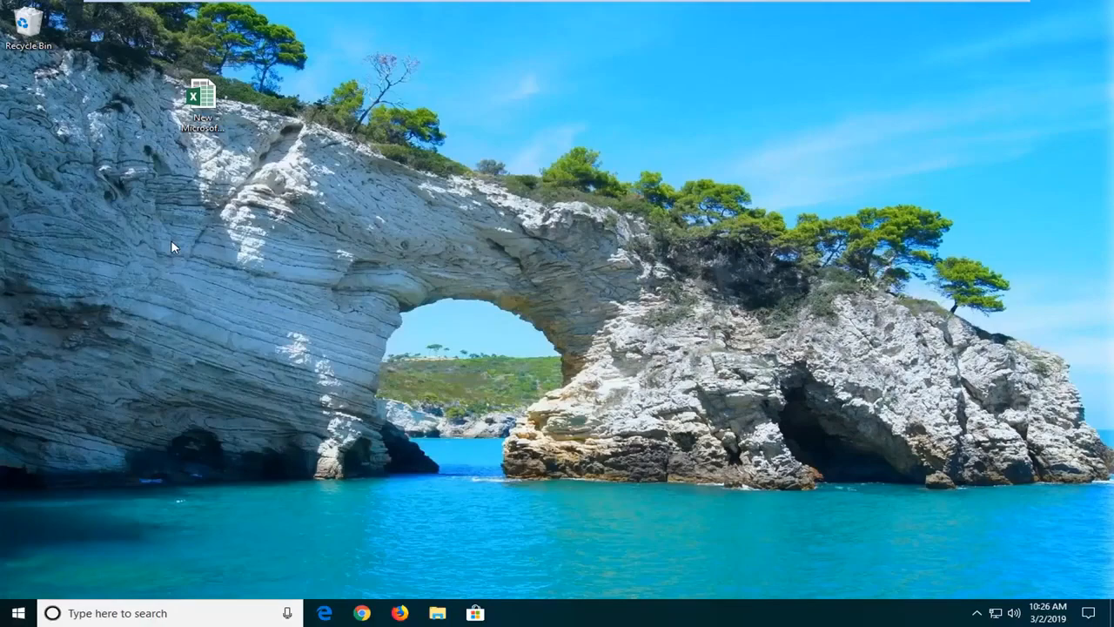
Step: Approve the User Account Control prompt so Excel runs as administrator
{"action": "double_click", "coordinate": [202, 91]}
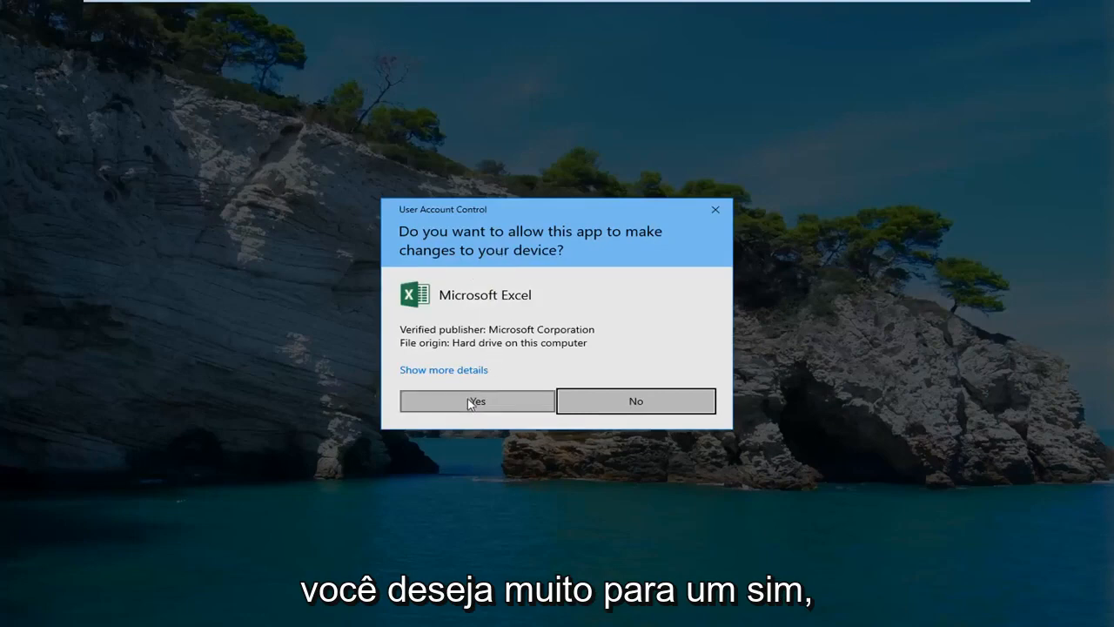
{"action": "left_click", "coordinate": [476, 402]}
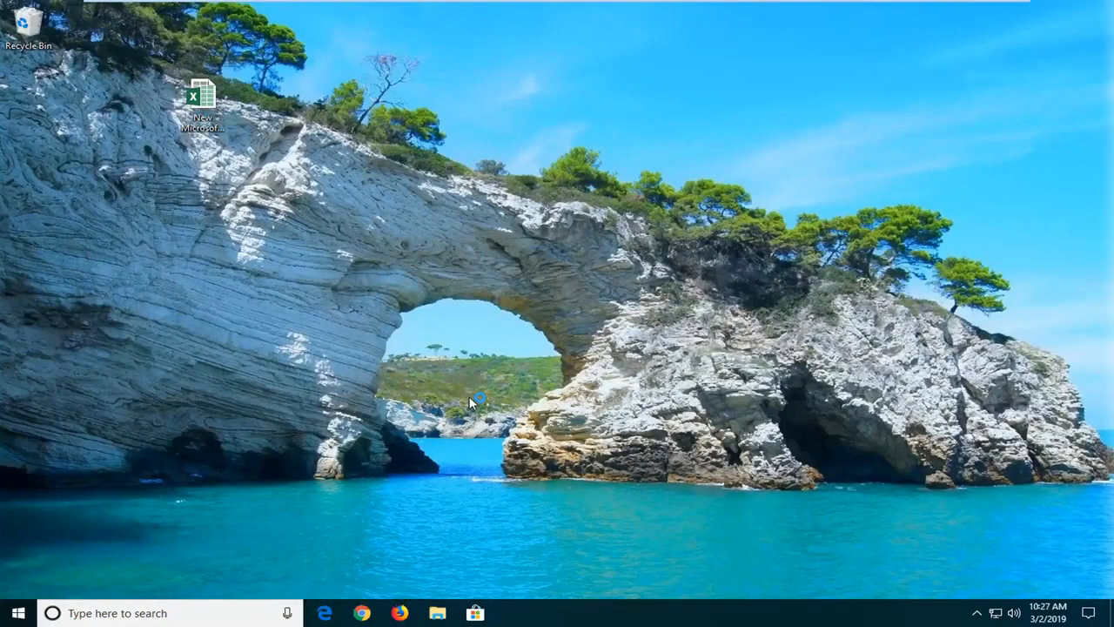
{"action": "mouse_move", "coordinate": [488, 417]}
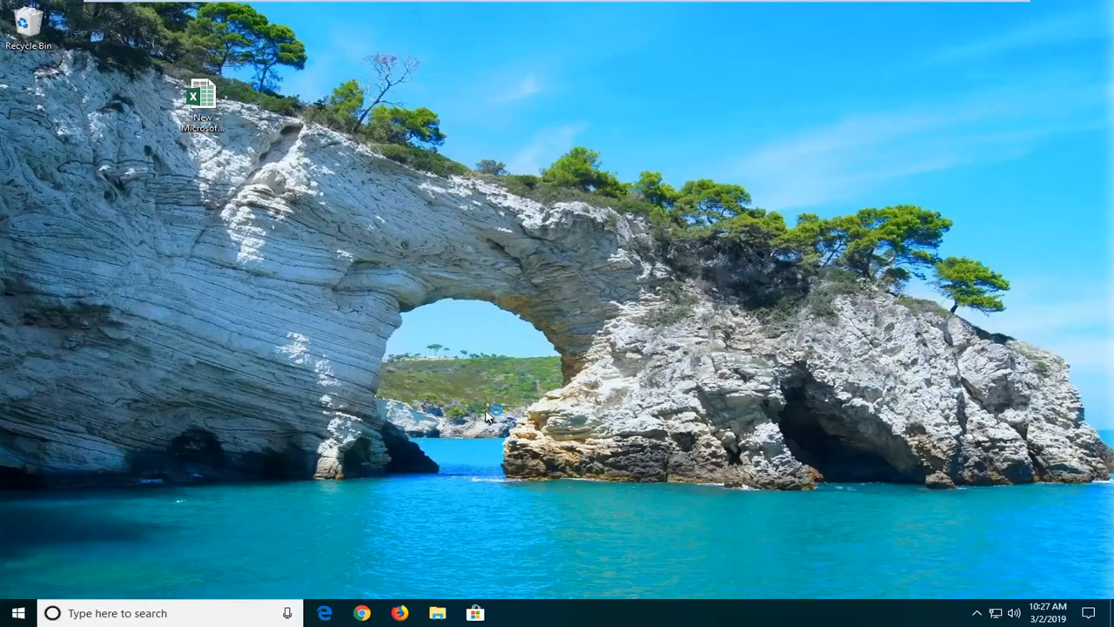
Step: Accept the Office license terms and create a blank workbook
{"action": "double_click", "coordinate": [202, 96]}
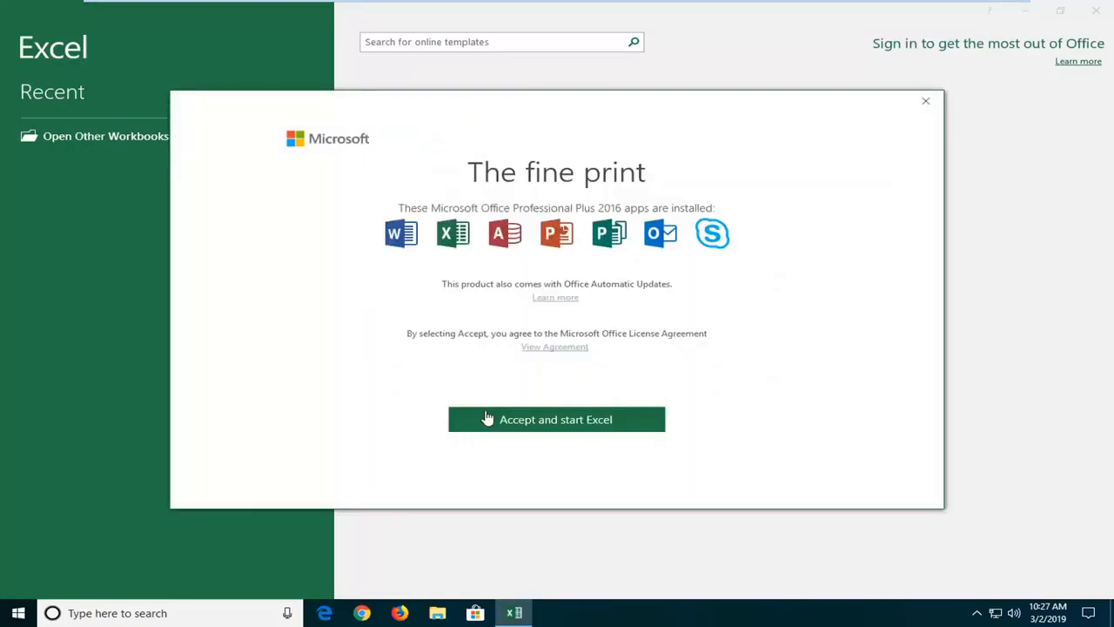
{"action": "left_click", "coordinate": [556, 419]}
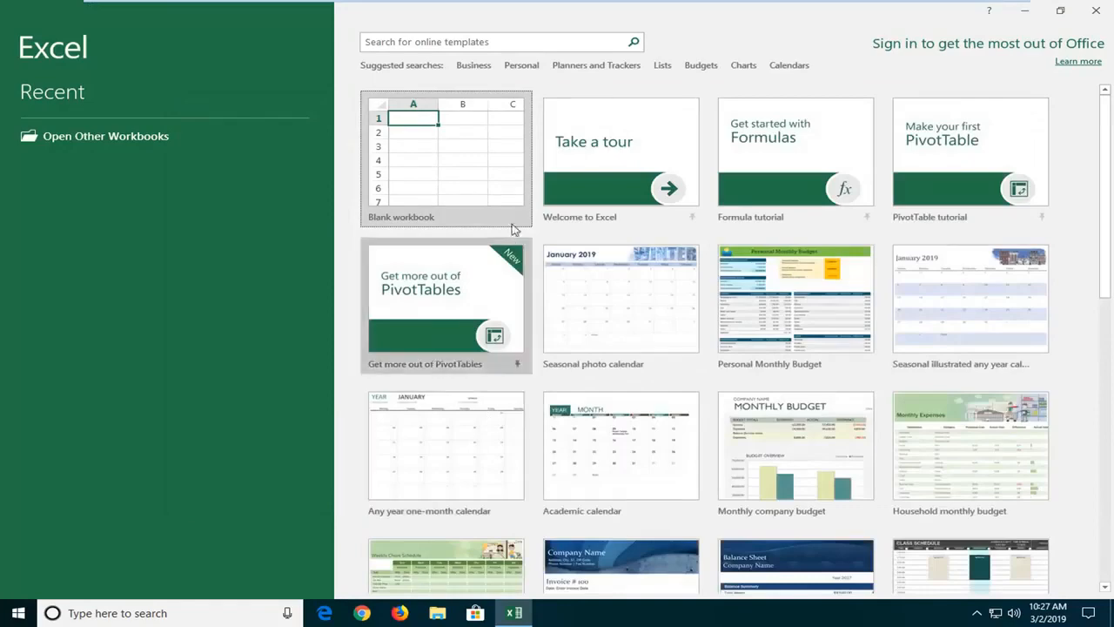
{"action": "left_click", "coordinate": [445, 159]}
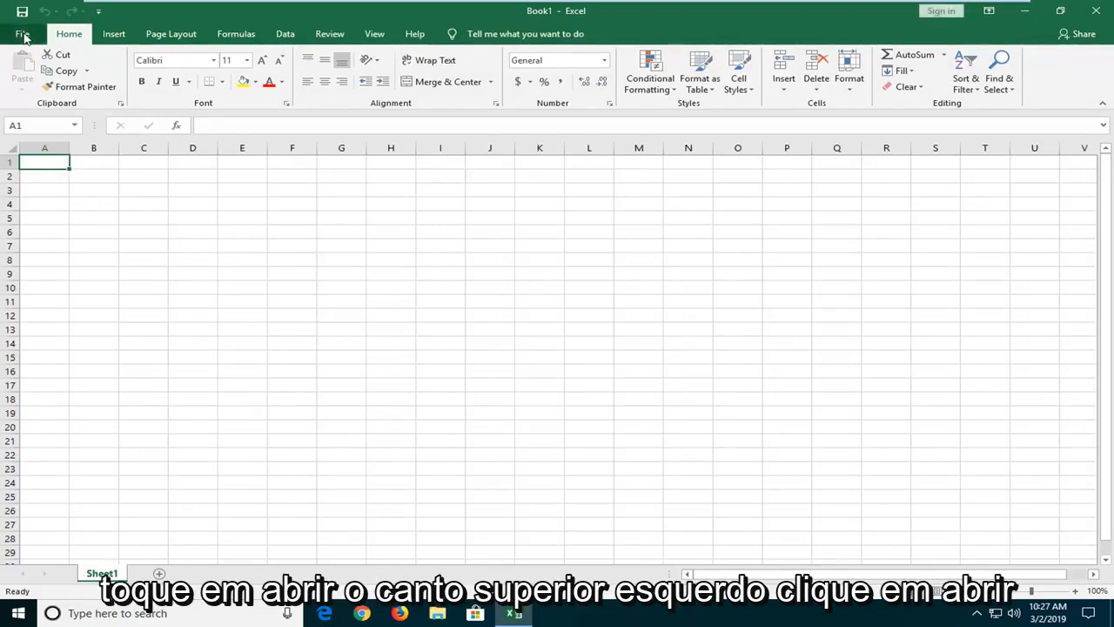
Step: Browse to the Desktop and open 'New Microsoft Excel Worksheet'
{"action": "left_click", "coordinate": [22, 33]}
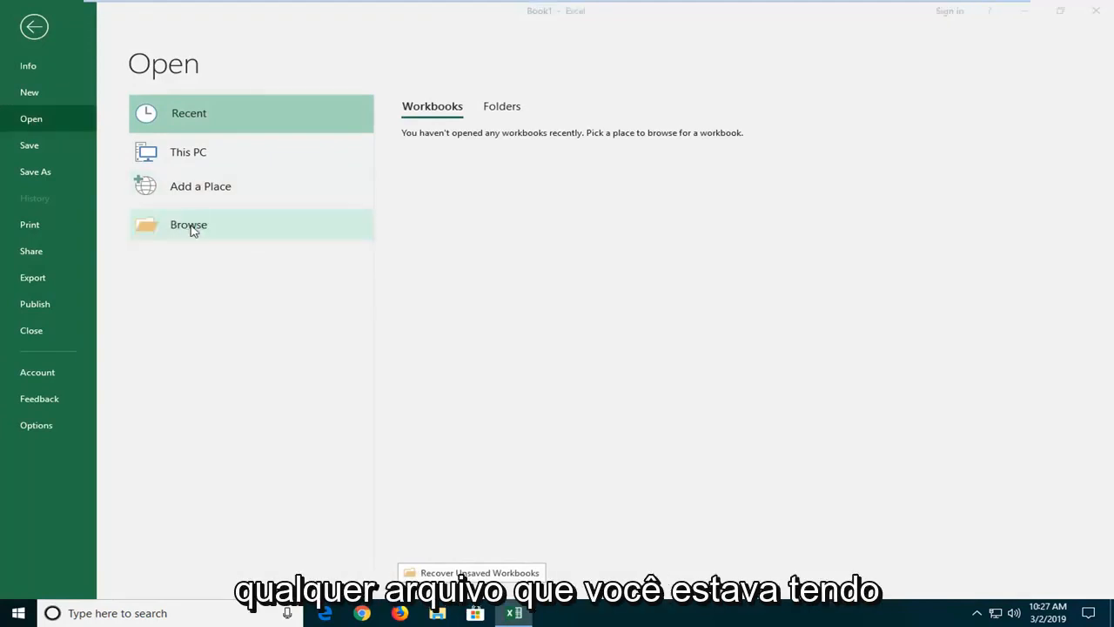
{"action": "mouse_move", "coordinate": [175, 233]}
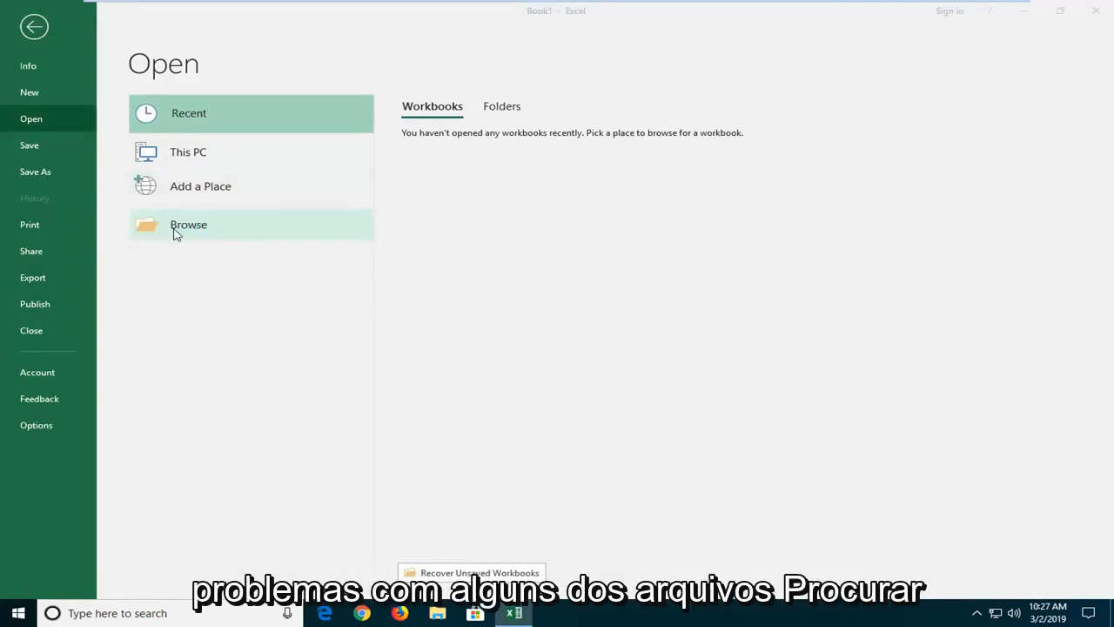
{"action": "left_click", "coordinate": [188, 225]}
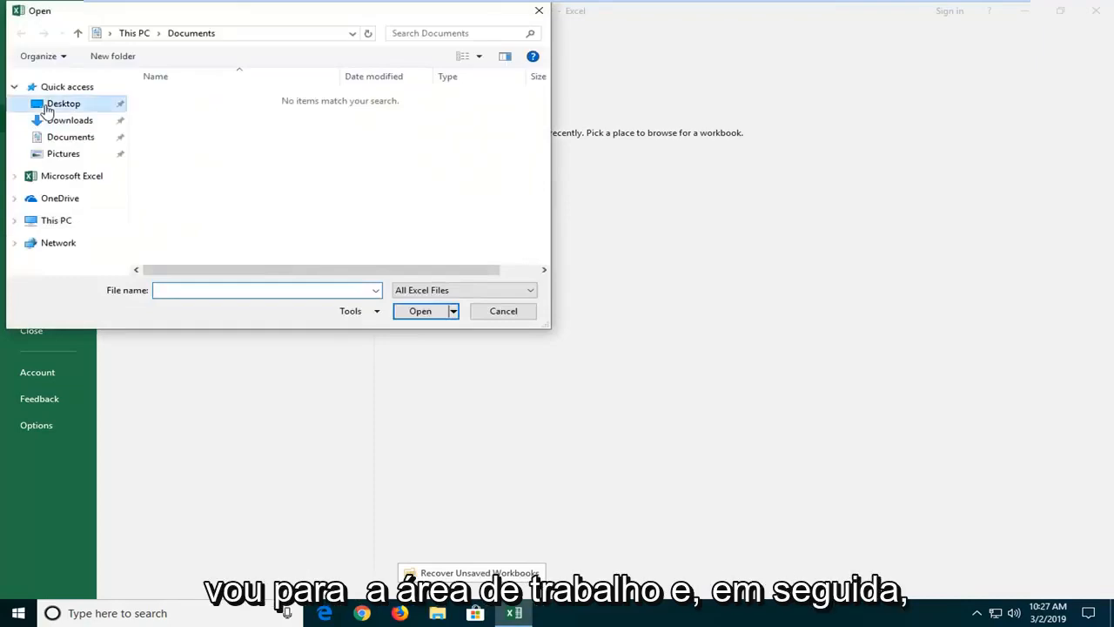
{"action": "left_click", "coordinate": [503, 311]}
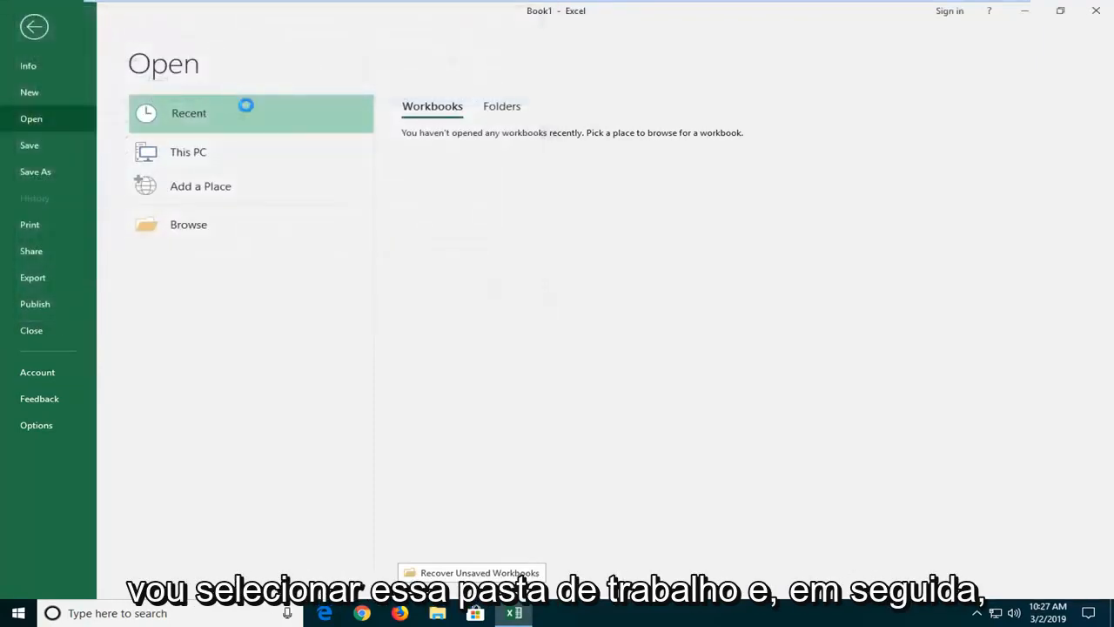
{"action": "left_click", "coordinate": [34, 26]}
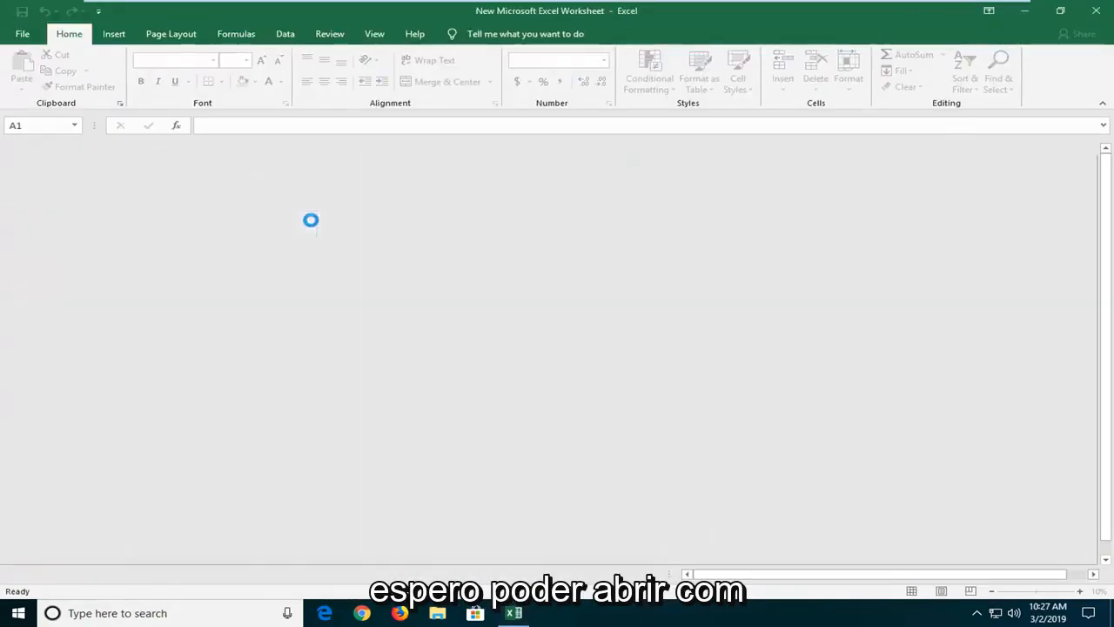